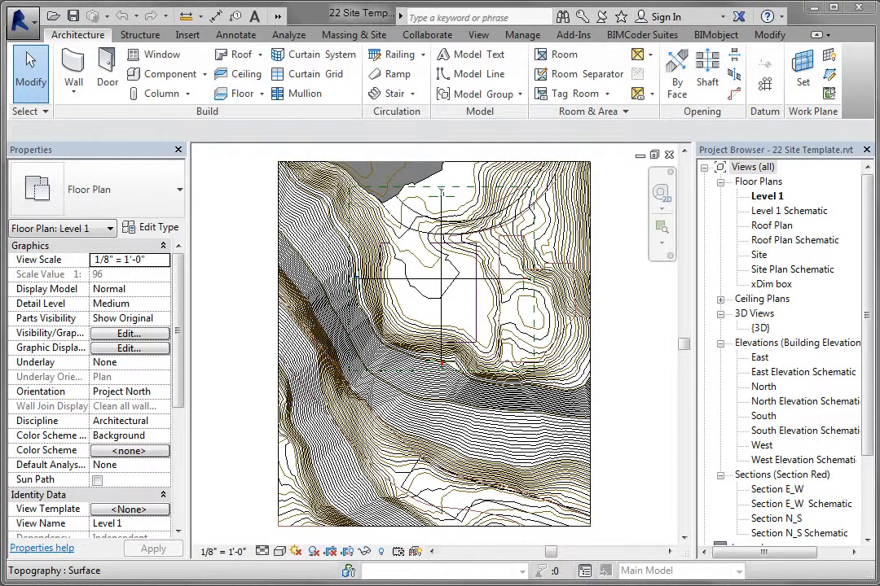
{"action": "mouse_move", "coordinate": [418, 248]}
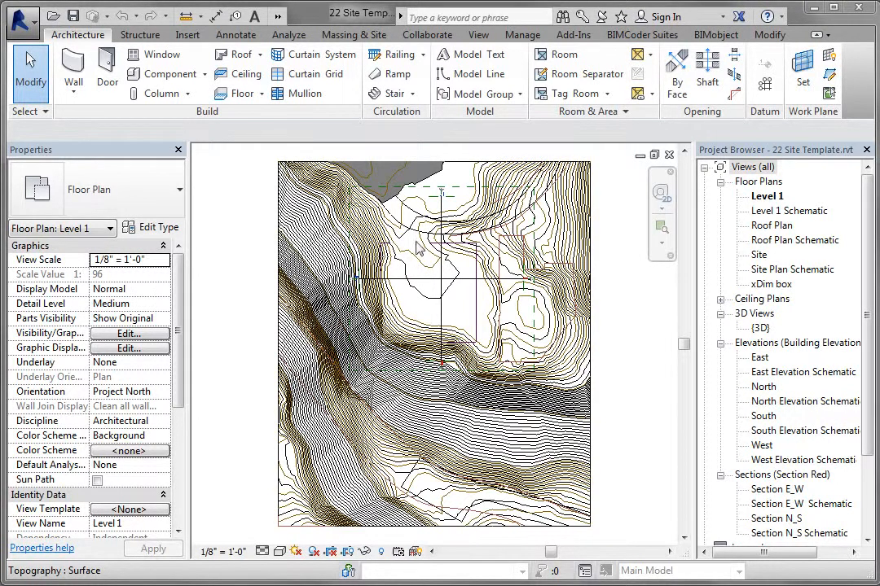
{"action": "mouse_move", "coordinate": [460, 270]}
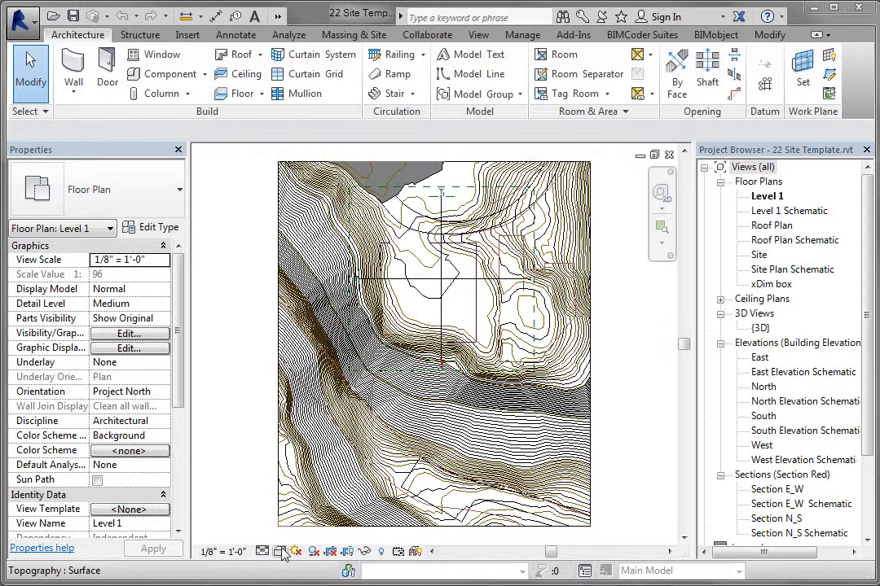
Import the raster image plan_CB.jpg through the Insert ribbon's Image command
{"action": "left_click", "coordinate": [281, 551]}
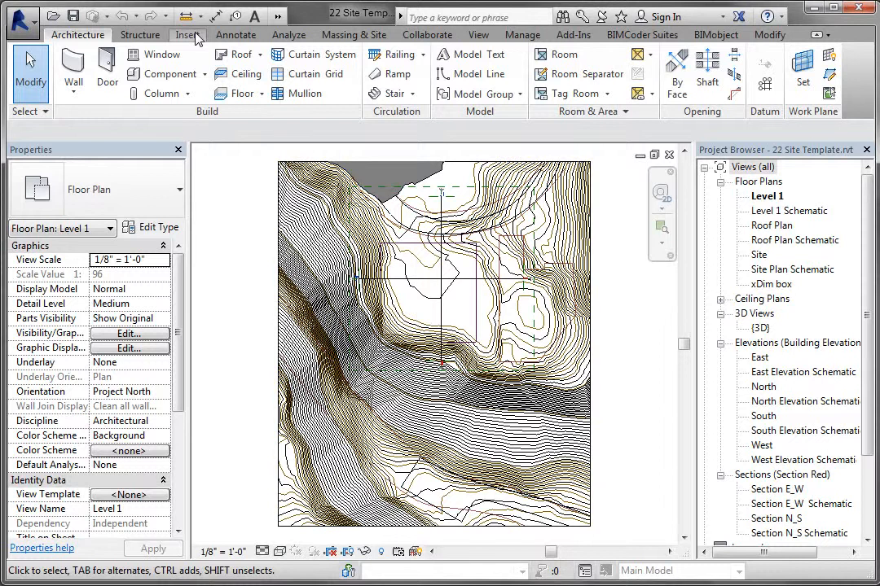
{"action": "left_click", "coordinate": [188, 34]}
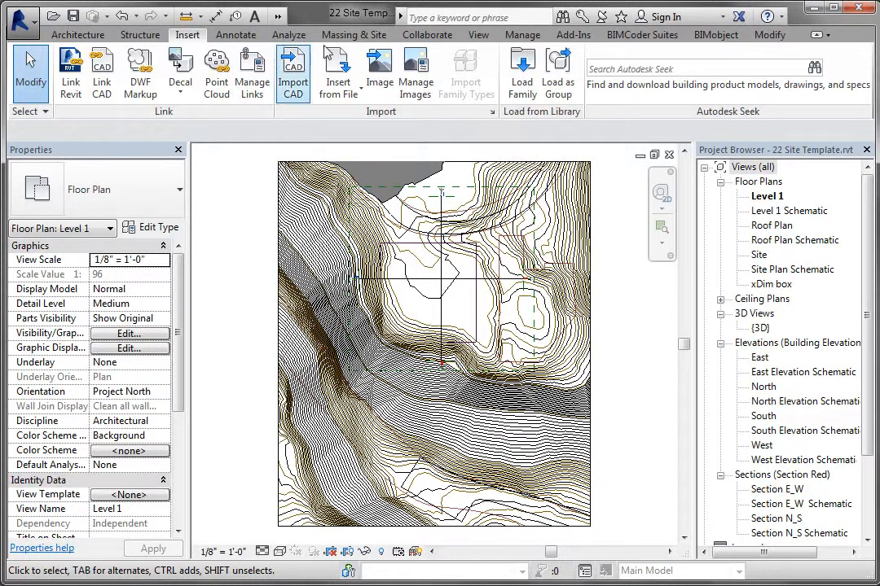
{"action": "mouse_move", "coordinate": [346, 122]}
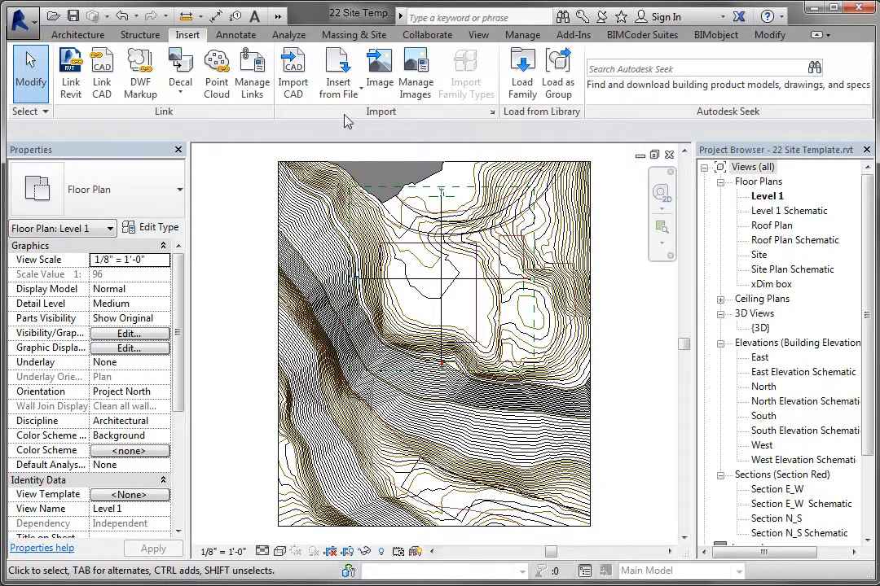
{"action": "mouse_move", "coordinate": [377, 66]}
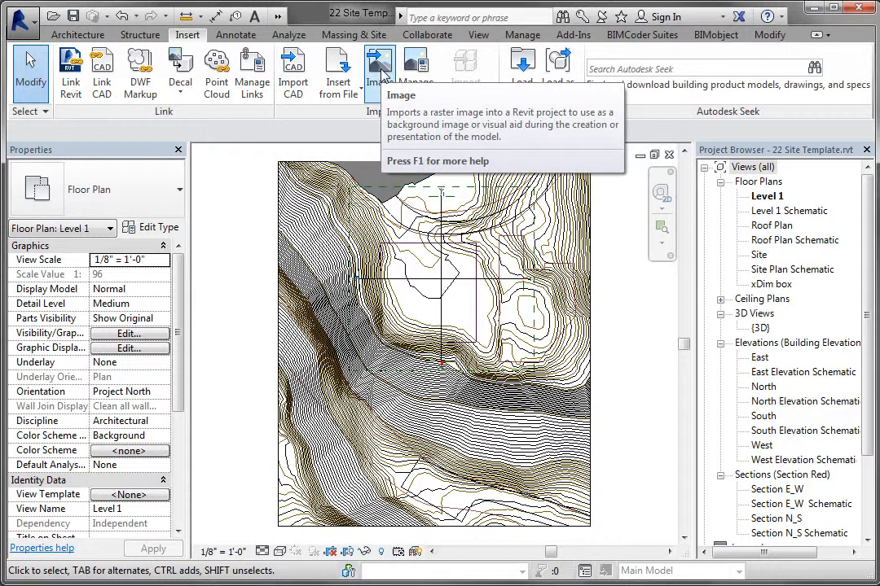
{"action": "left_click", "coordinate": [379, 63]}
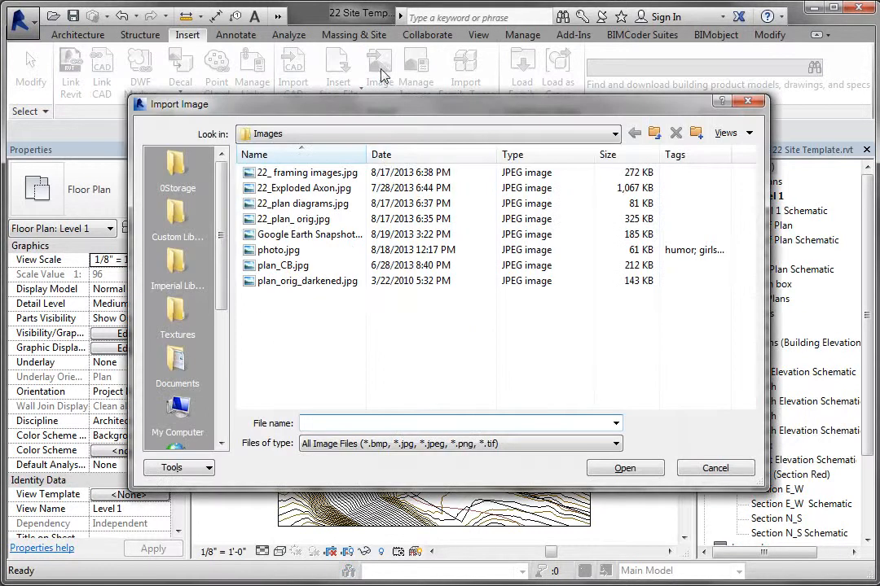
{"action": "mouse_move", "coordinate": [281, 265]}
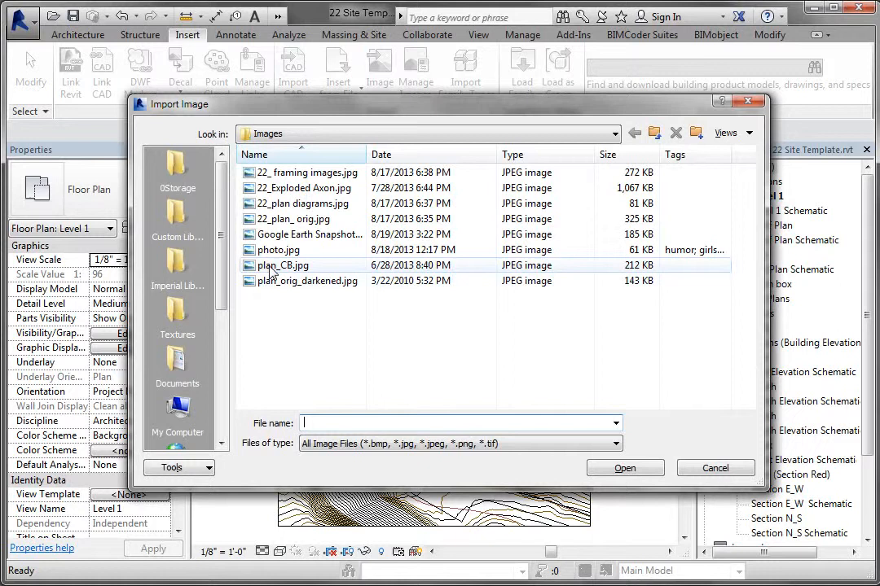
{"action": "left_click", "coordinate": [282, 266]}
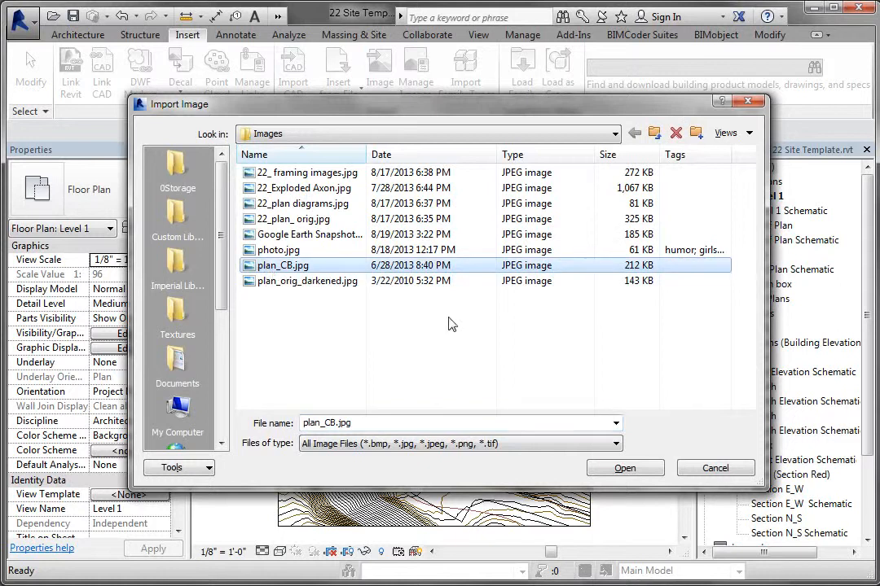
{"action": "left_click", "coordinate": [624, 467]}
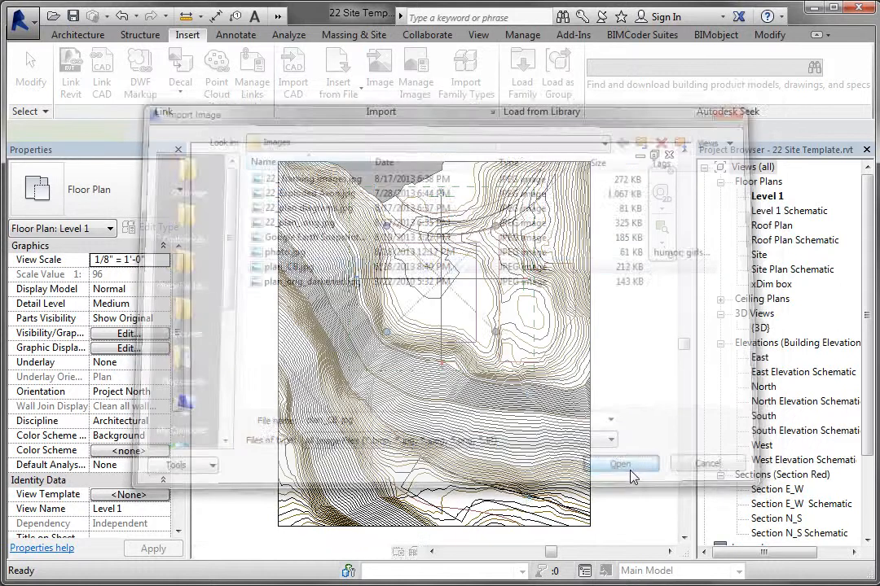
{"action": "left_click", "coordinate": [624, 463]}
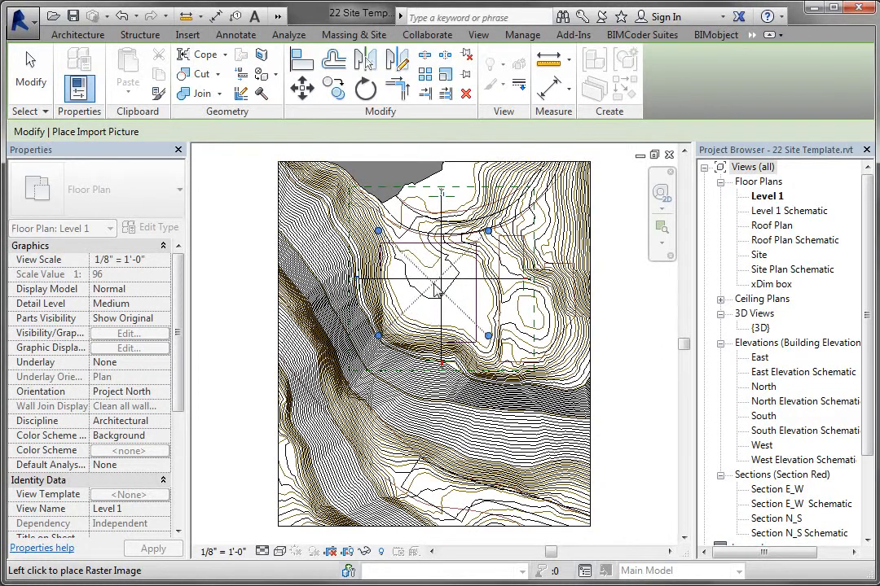
Place the image at the site centre and pan to its scale bar
{"action": "left_click", "coordinate": [424, 277]}
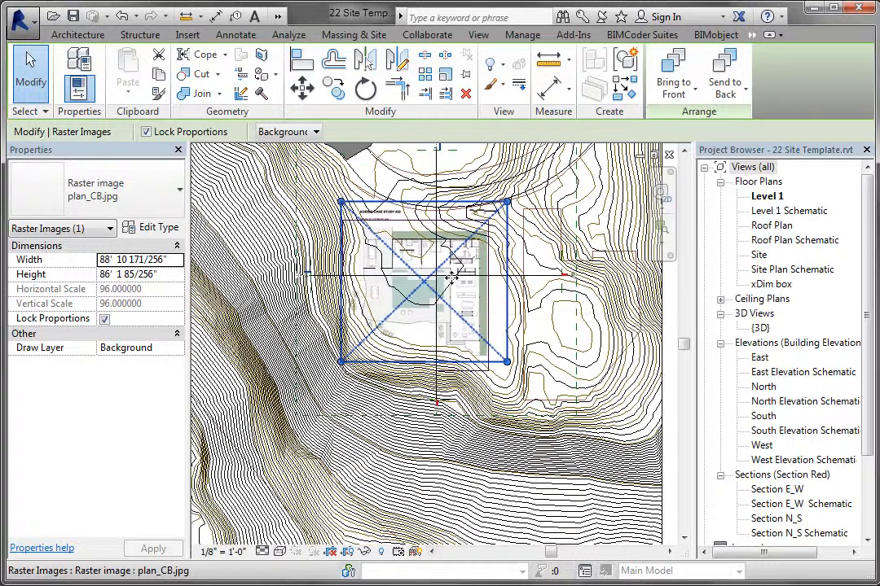
{"action": "left_click_drag", "start_coordinate": [452, 277], "coordinate": [462, 228]}
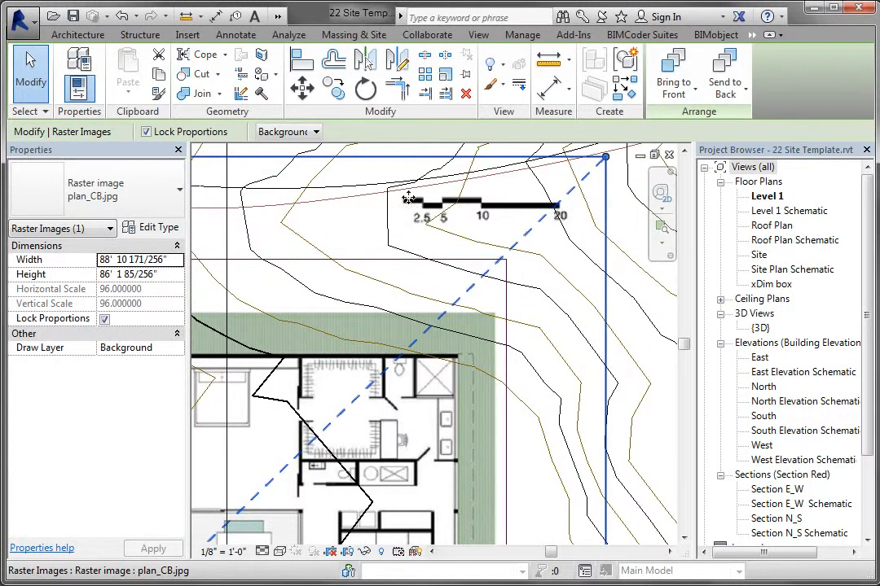
{"action": "mouse_move", "coordinate": [537, 198]}
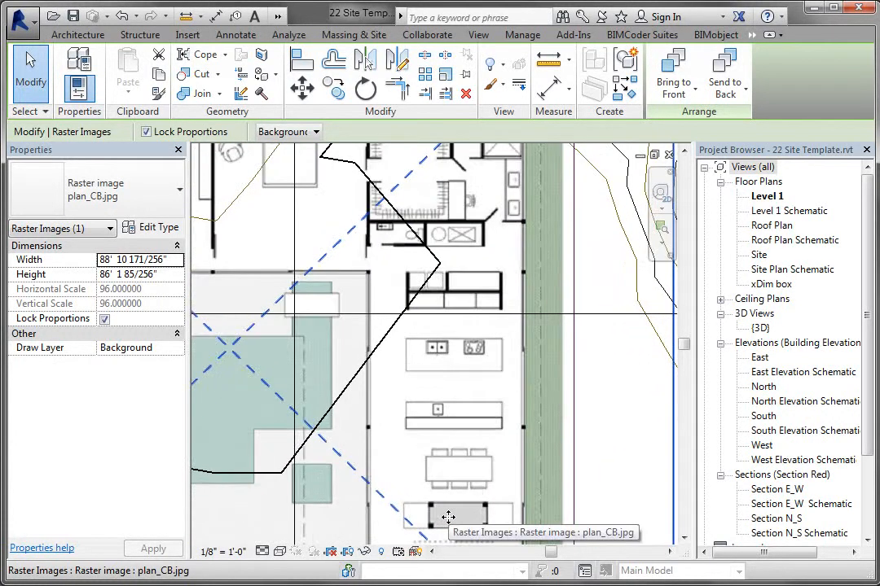
{"action": "mouse_move", "coordinate": [527, 432]}
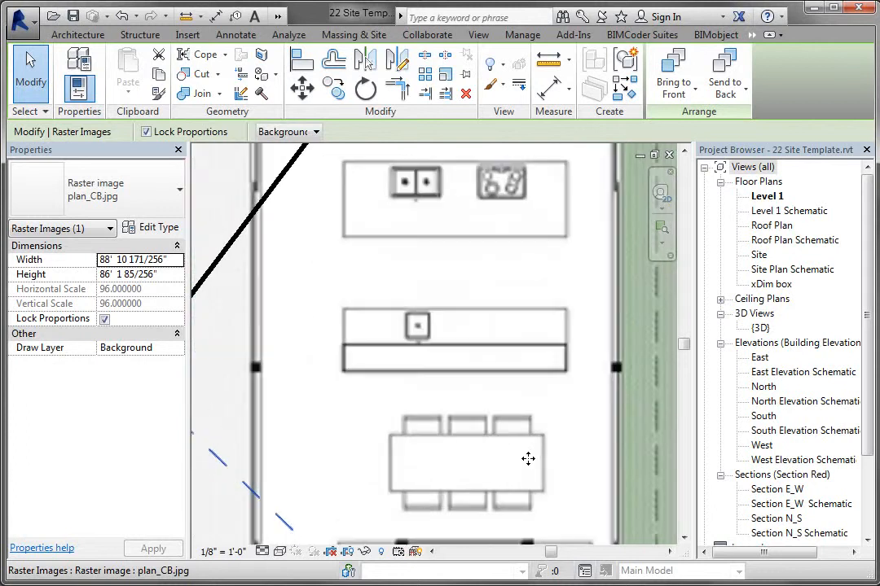
{"action": "mouse_move", "coordinate": [534, 414]}
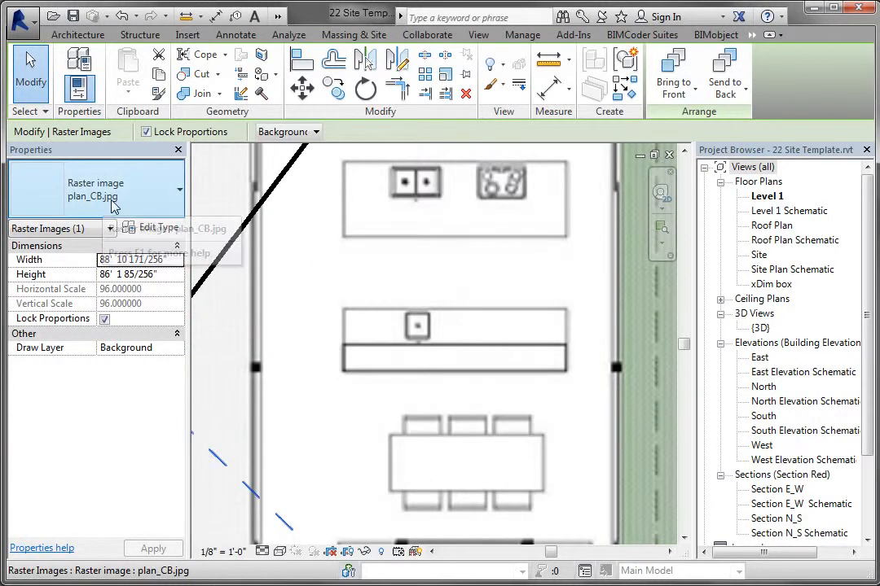
{"action": "mouse_move", "coordinate": [96, 183]}
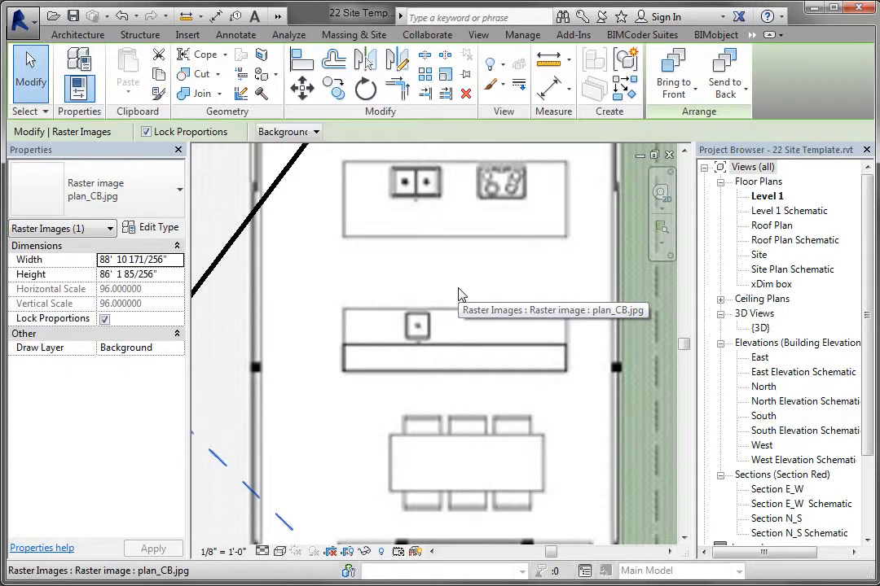
{"action": "mouse_move", "coordinate": [362, 118]}
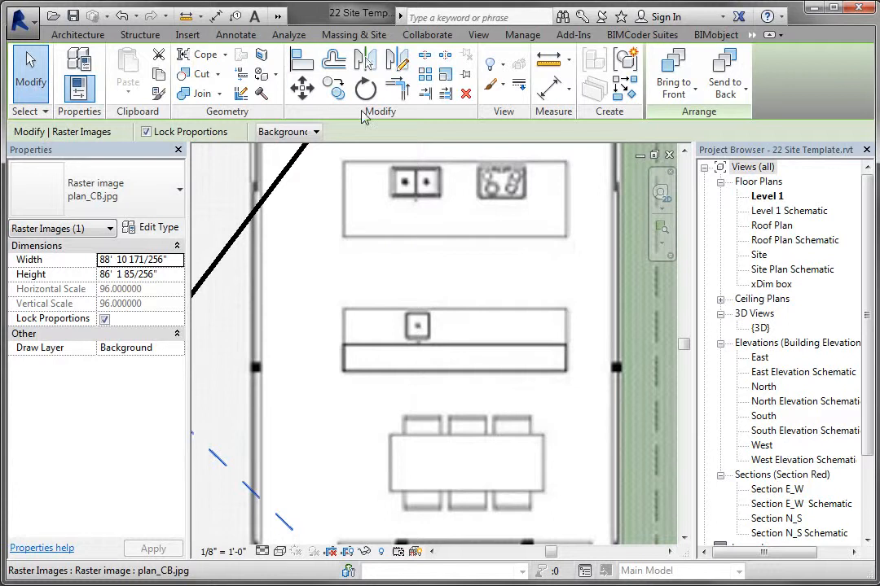
{"action": "mouse_move", "coordinate": [430, 122]}
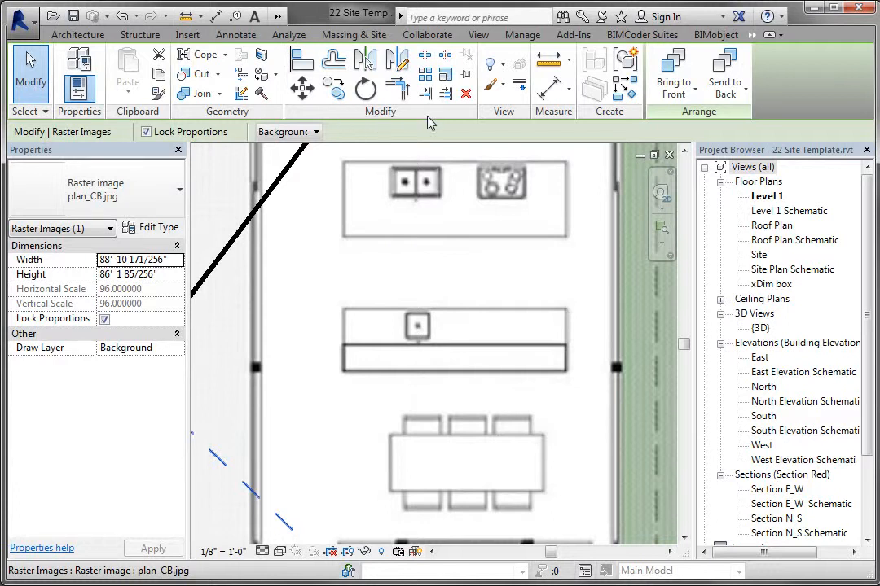
{"action": "mouse_move", "coordinate": [445, 76]}
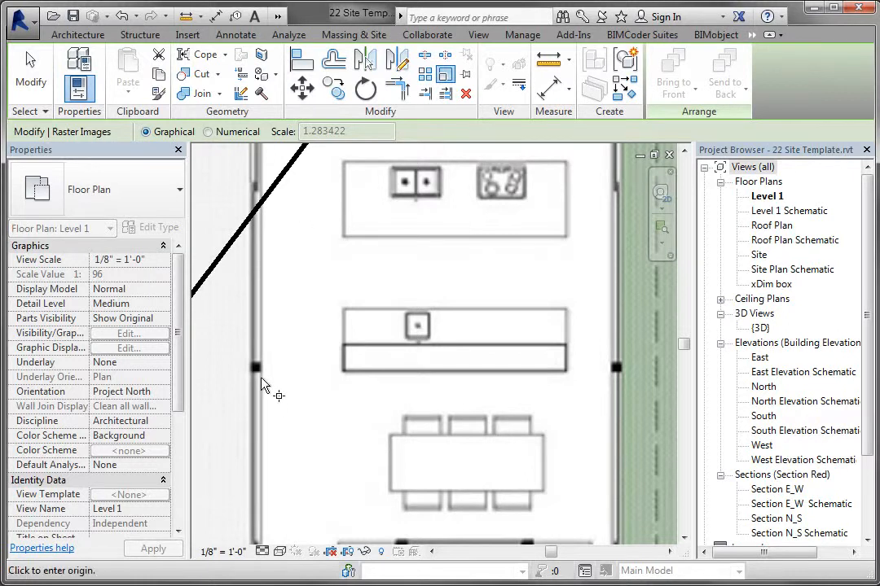
{"action": "mouse_move", "coordinate": [256, 375]}
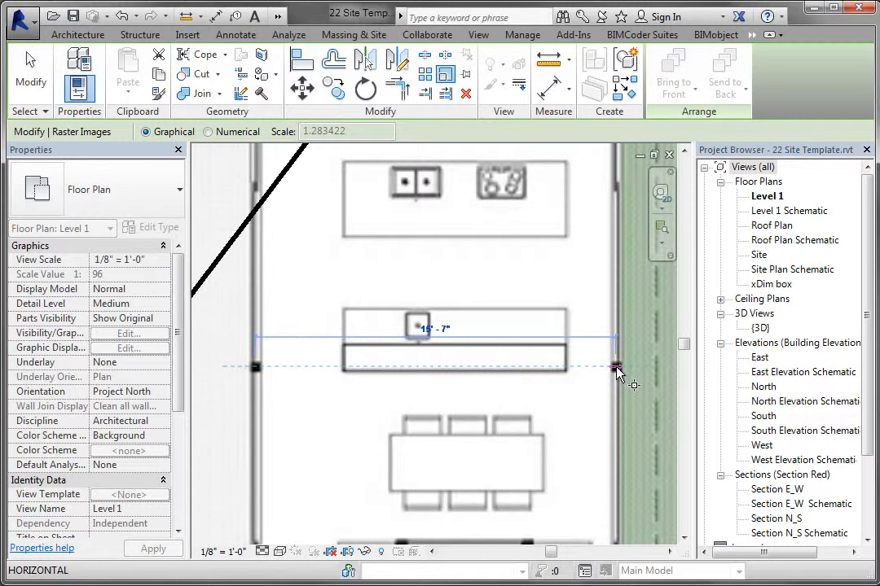
Scale the image graphically using the 16'-0" reference span between the two plan walls
{"action": "left_click", "coordinate": [617, 367]}
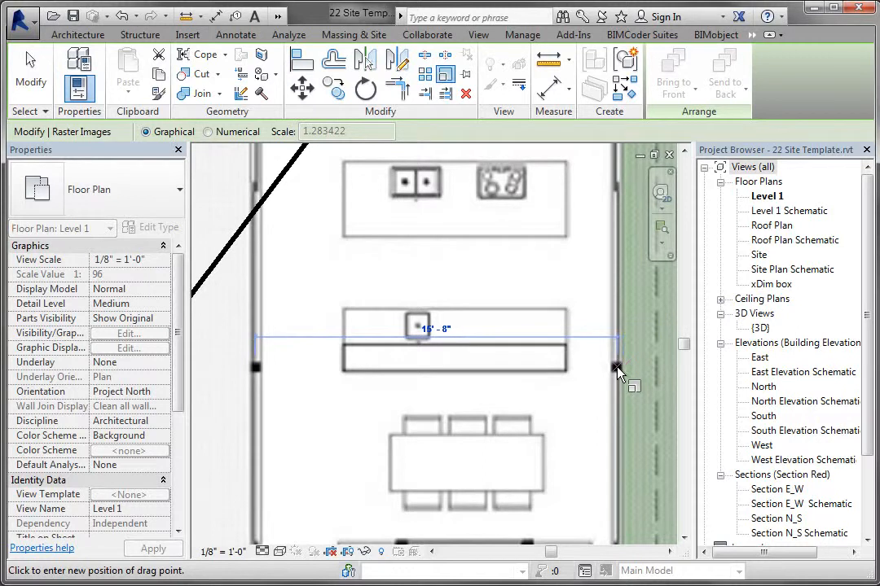
{"action": "left_click_drag", "start_coordinate": [617, 368], "coordinate": [674, 368]}
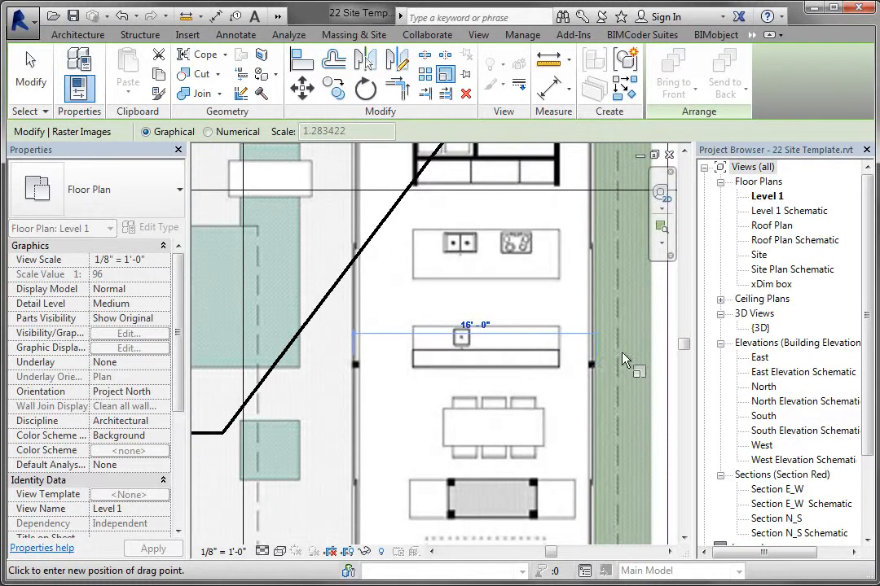
{"action": "left_click_drag", "start_coordinate": [623, 358], "coordinate": [656, 358]}
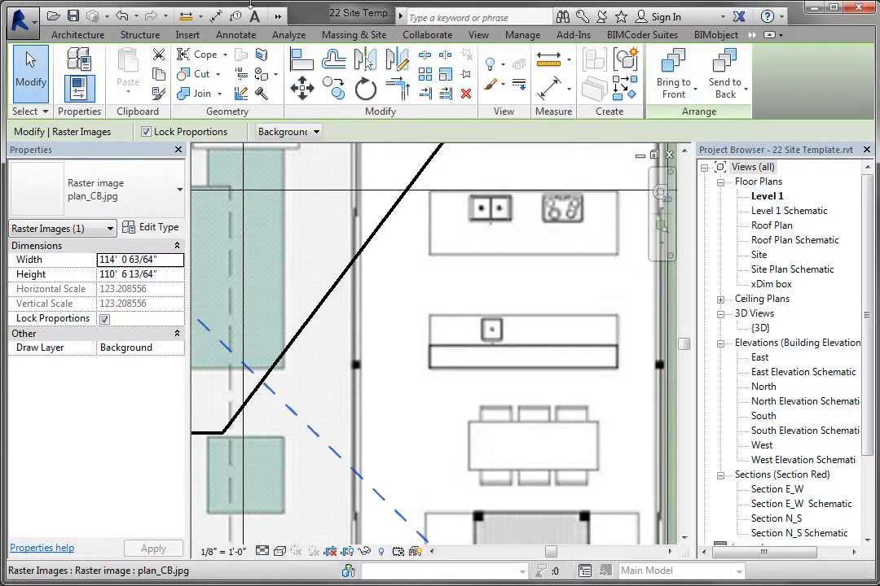
{"action": "mouse_move", "coordinate": [548, 63]}
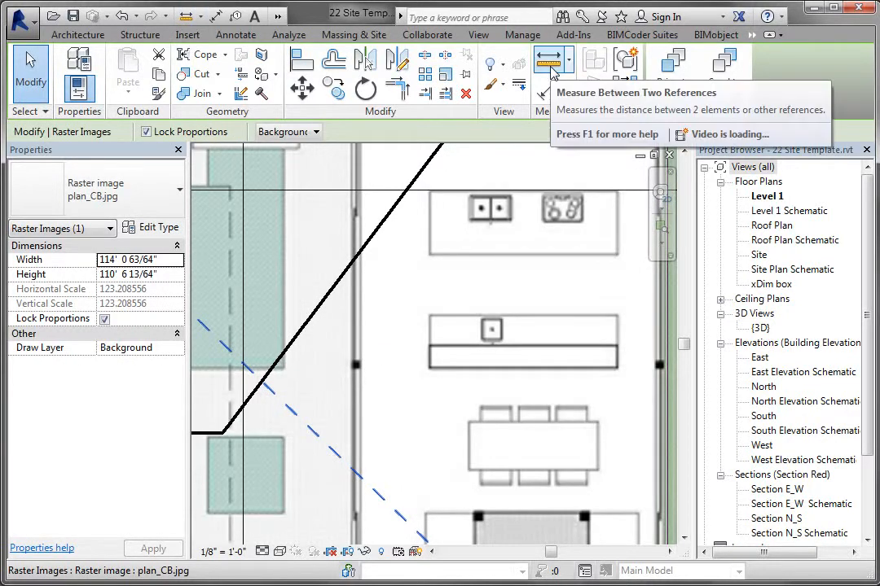
Measure the wall span, then reselect the floor plan image for another rescale
{"action": "left_click", "coordinate": [186, 34]}
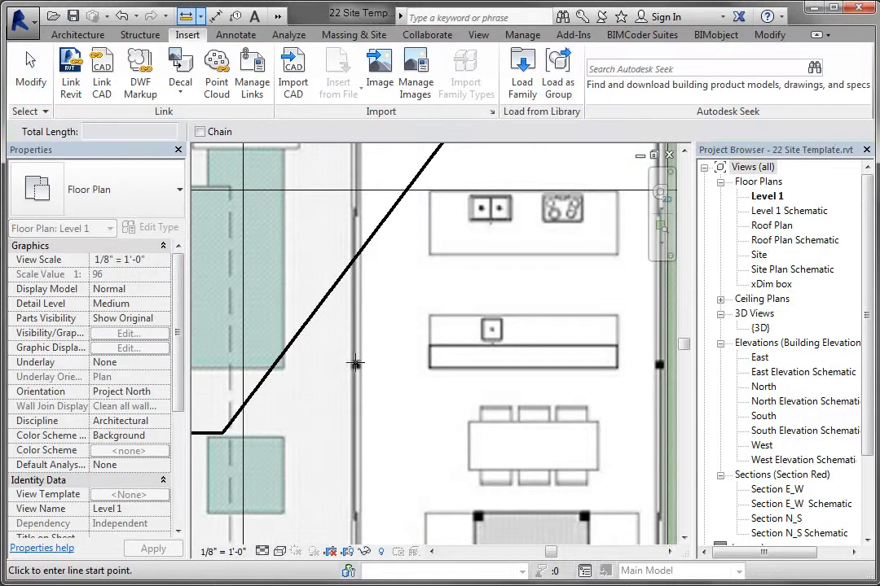
{"action": "mouse_move", "coordinate": [354, 369]}
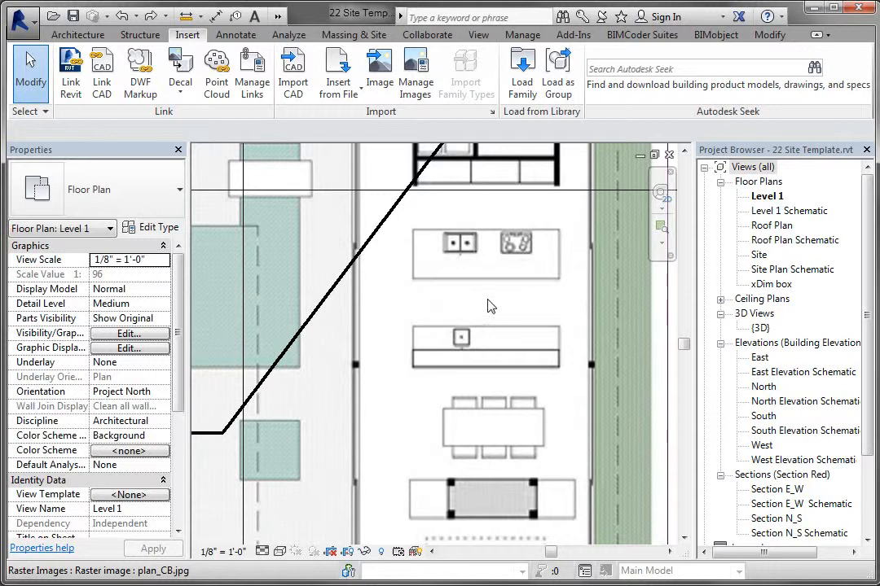
{"action": "left_click", "coordinate": [486, 254]}
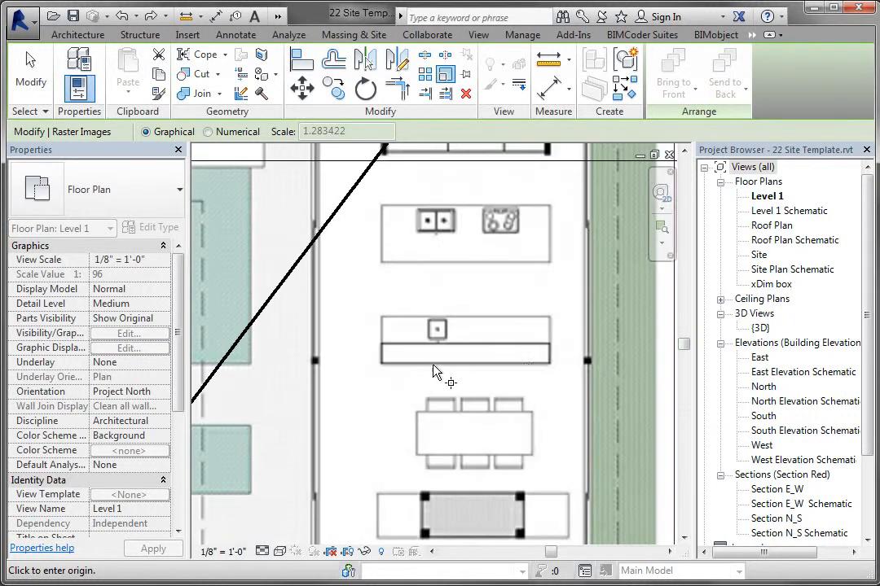
Mark the wall reference span and enter 20 feet as its new length
{"action": "scroll", "scroll_direction": "down", "scroll_amount": 3}
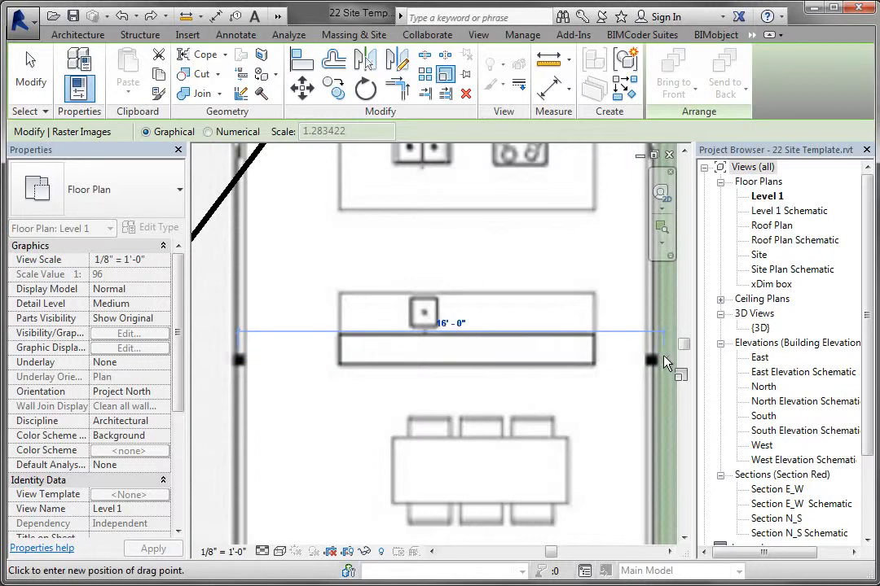
{"action": "type", "text": "2"}
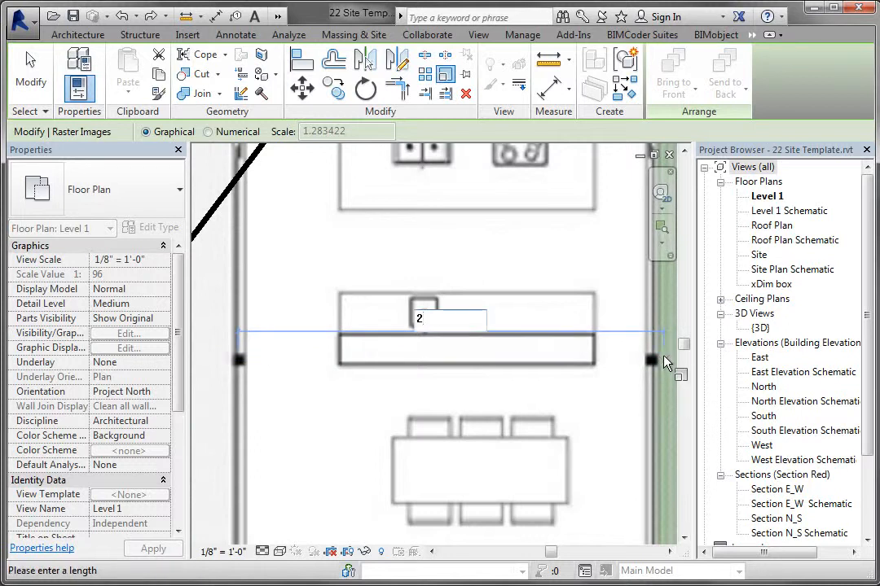
{"action": "type", "text": "0"}
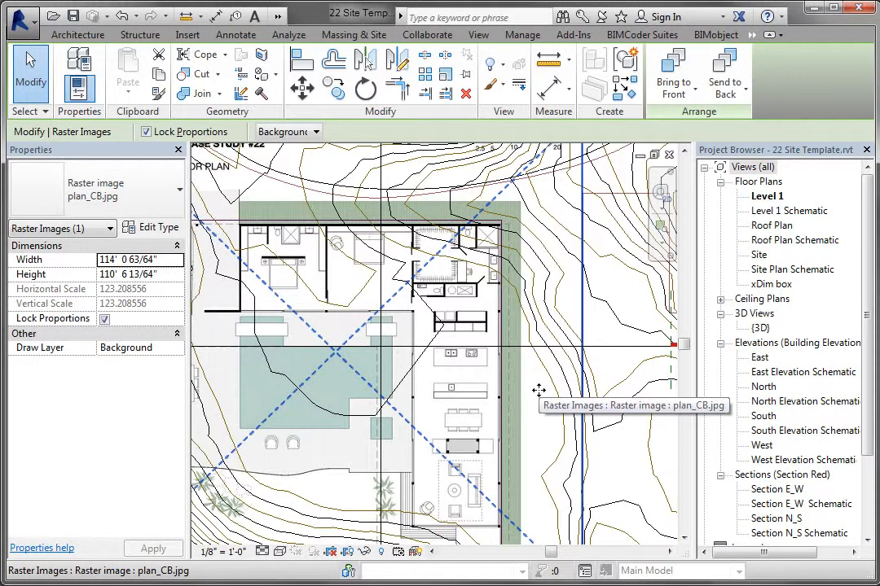
Zoom toward the plan's top corner and the roof outline
{"action": "scroll", "scroll_direction": "down", "scroll_amount": 3}
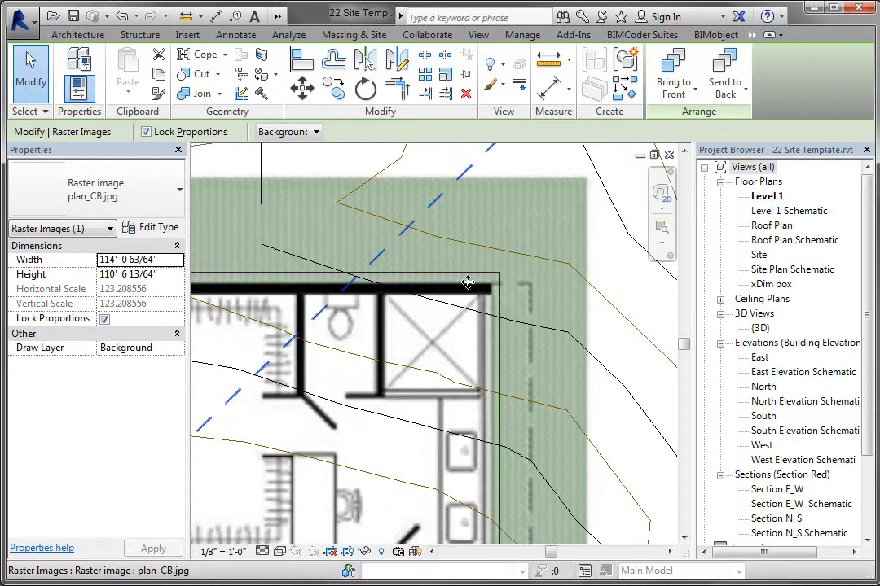
{"action": "mouse_move", "coordinate": [497, 259]}
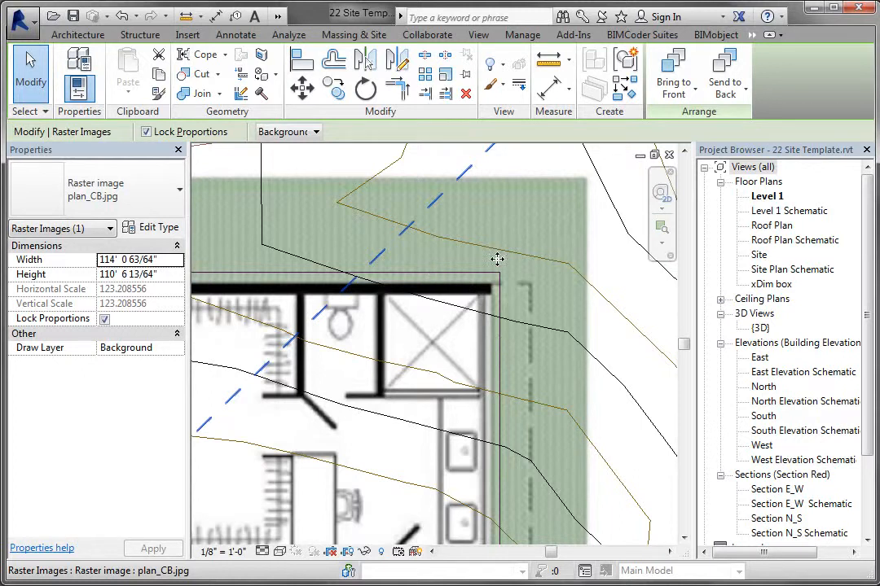
{"action": "mouse_move", "coordinate": [525, 286]}
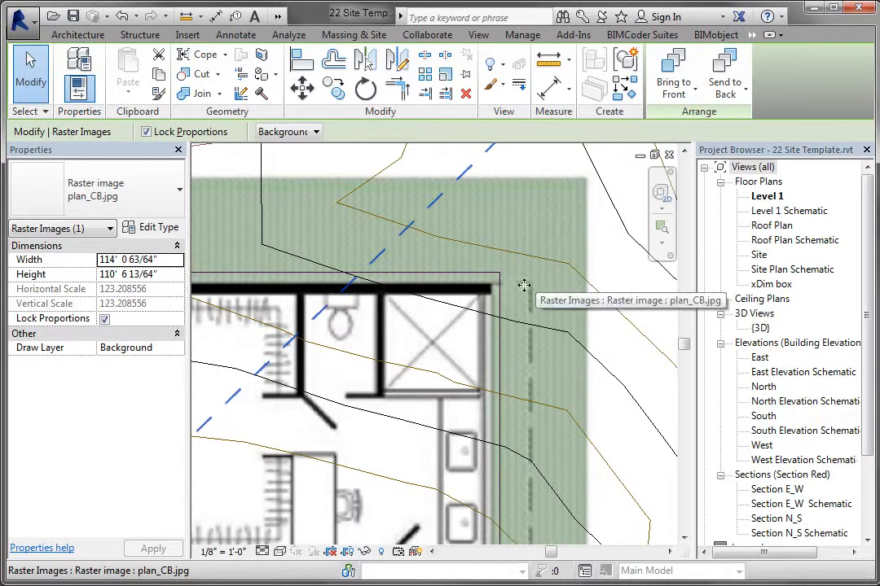
{"action": "mouse_move", "coordinate": [530, 273]}
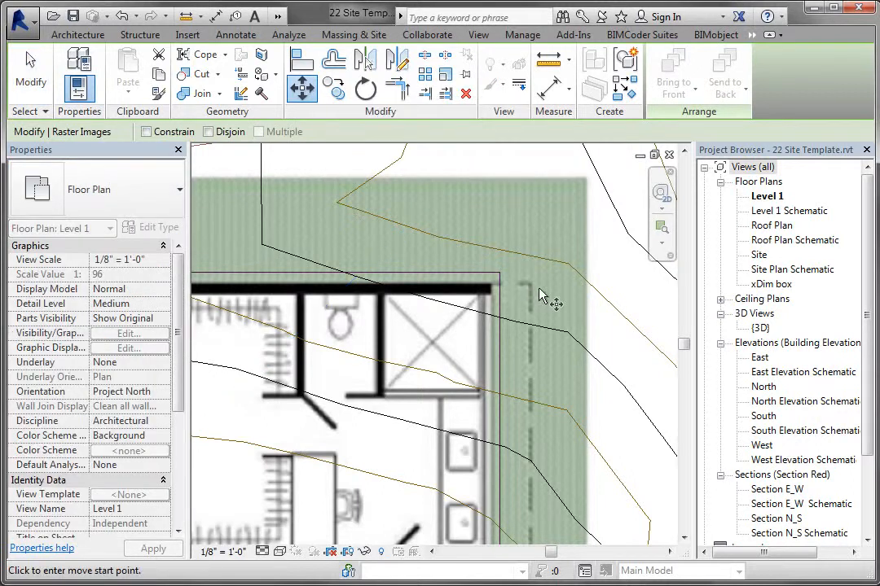
Move the image from its wall corner onto the roof outline corner using an Endpoint snap
{"action": "left_click", "coordinate": [544, 294]}
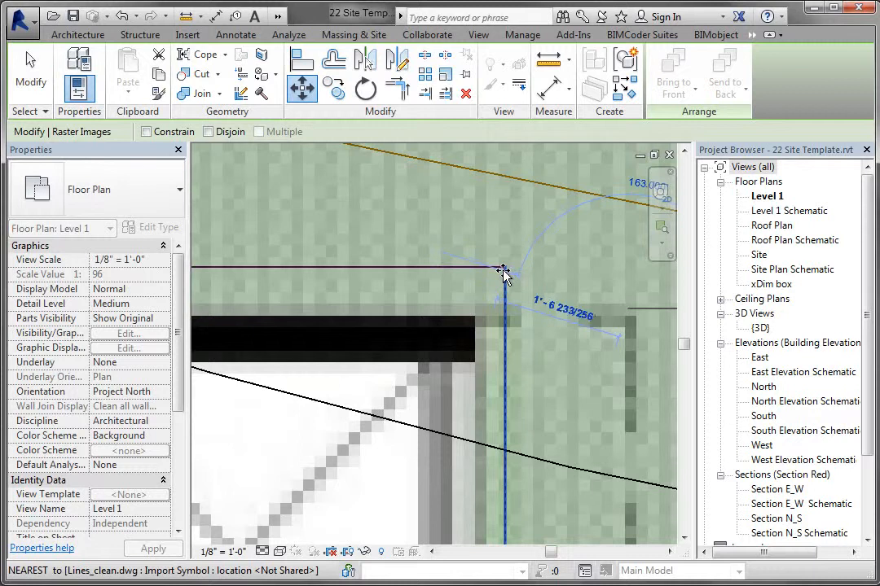
{"action": "right_click", "coordinate": [503, 270]}
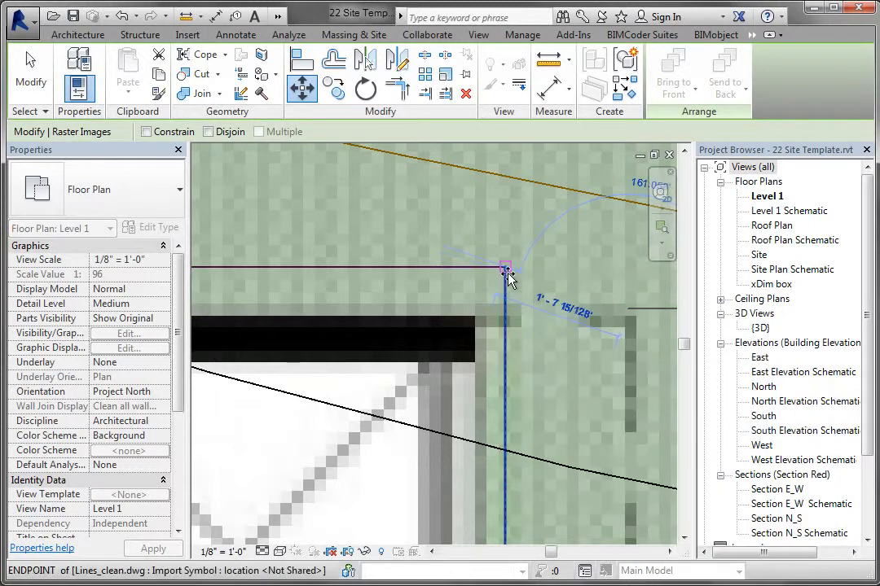
{"action": "left_click", "coordinate": [505, 269]}
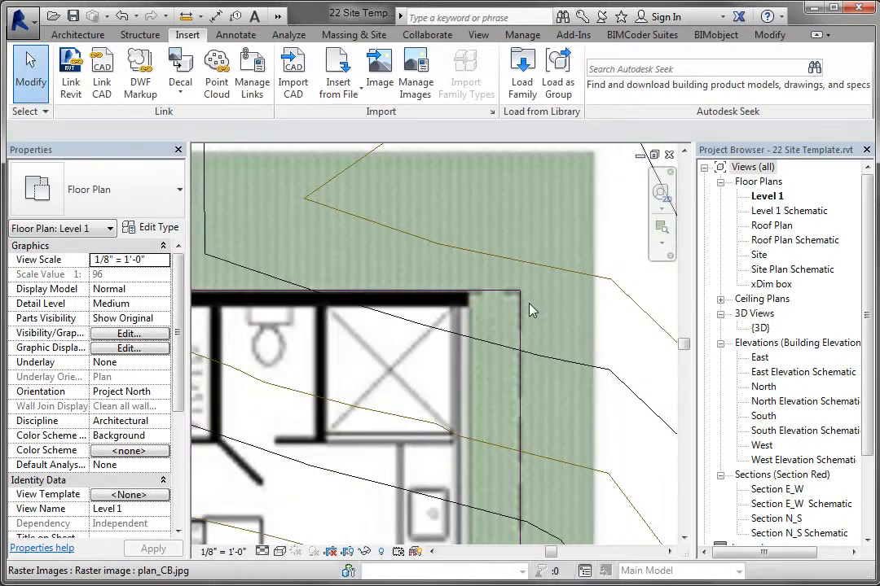
{"action": "mouse_move", "coordinate": [530, 310]}
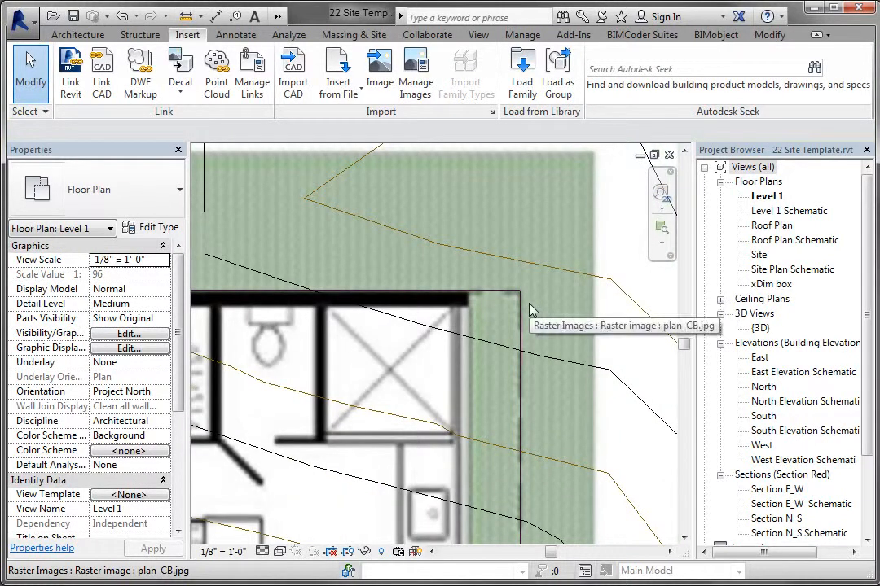
{"action": "mouse_move", "coordinate": [531, 310]}
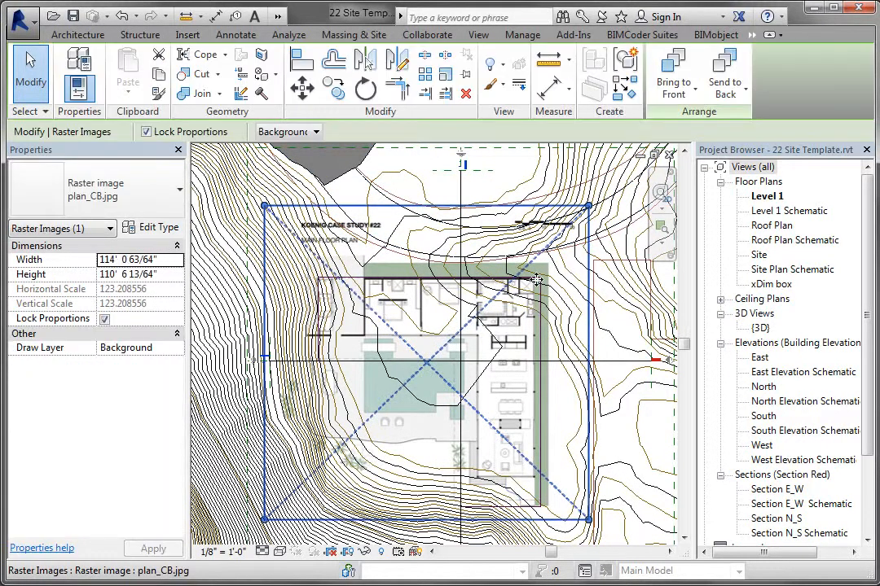
{"action": "mouse_move", "coordinate": [399, 261]}
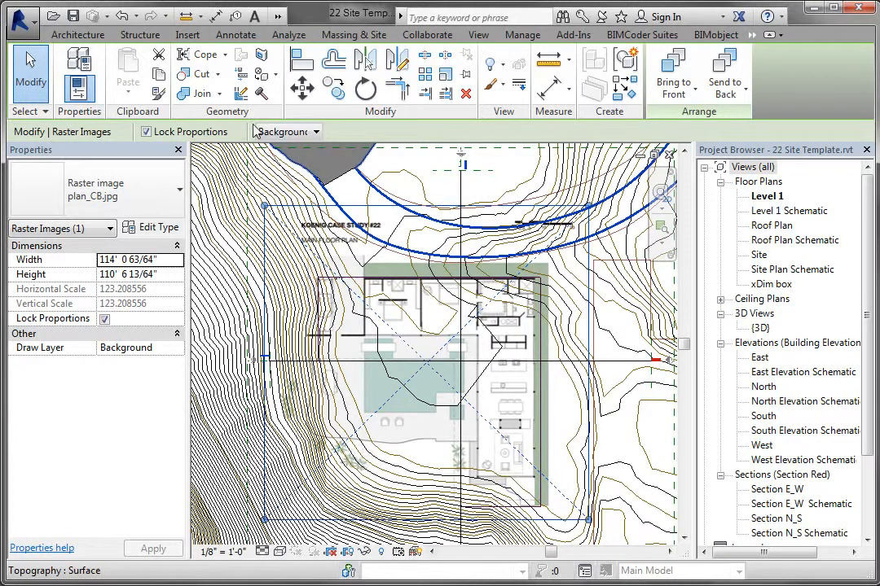
{"action": "mouse_move", "coordinate": [466, 75]}
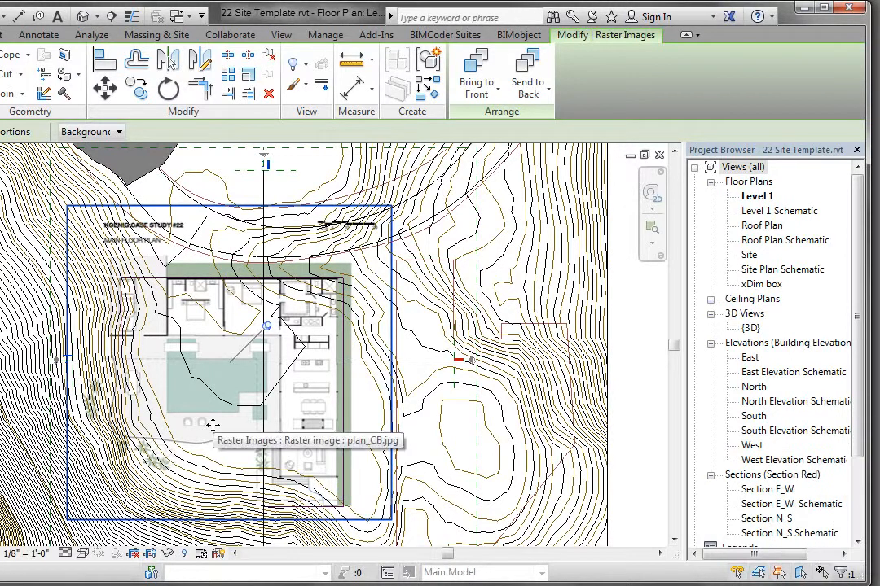
{"action": "mouse_move", "coordinate": [308, 251]}
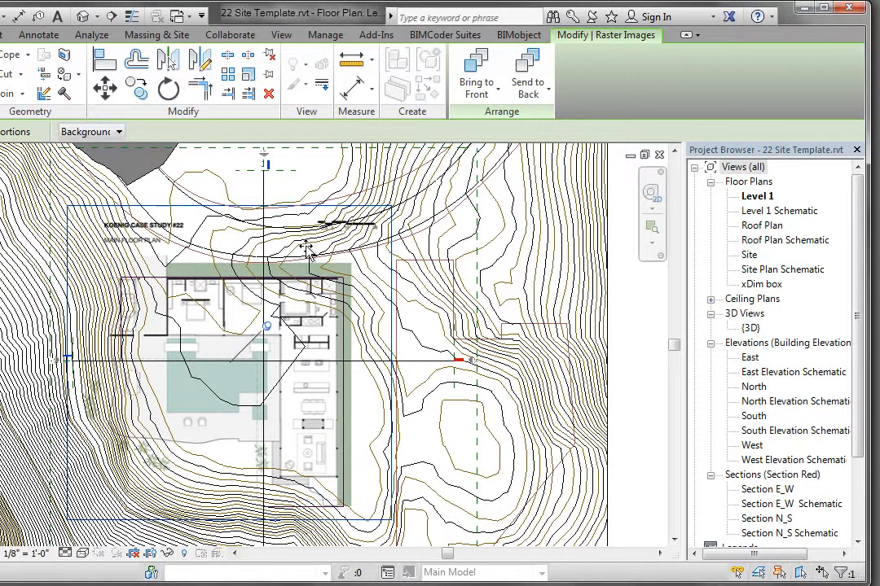